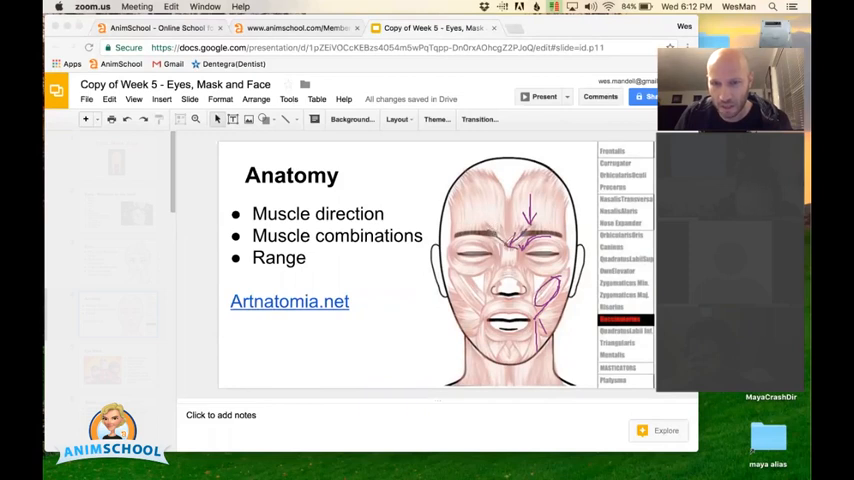
pyautogui.moveTo(490, 200)
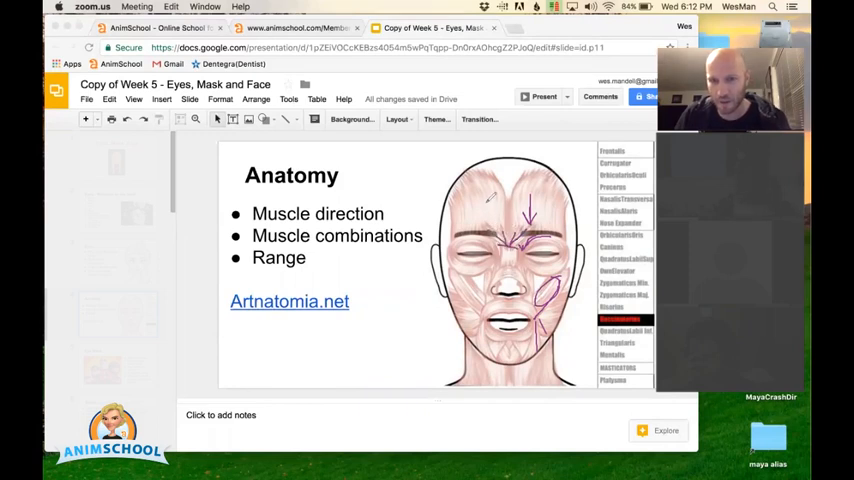